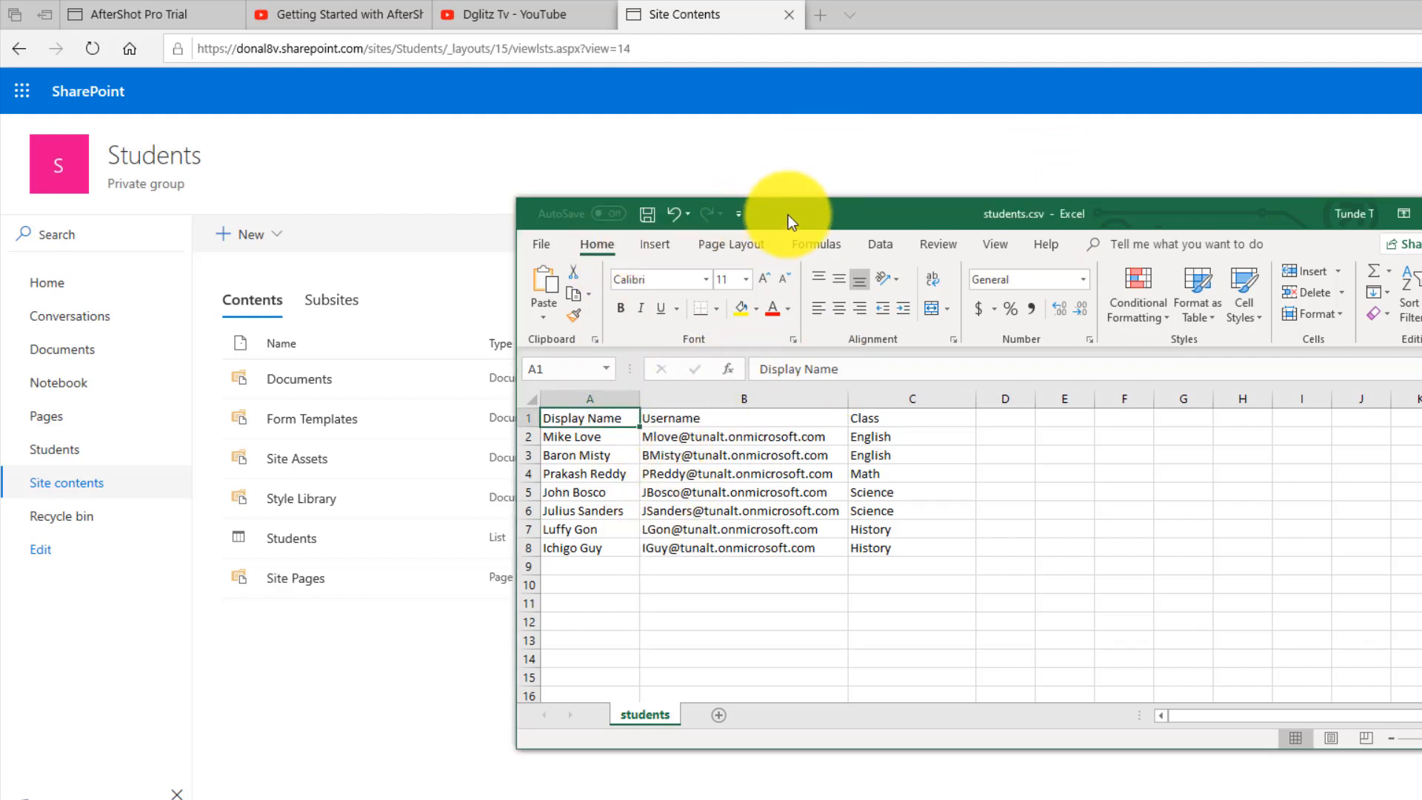
Step: Select the student data range A1:C8, headers through the seventh student
left_click_drag(589, 418, 911, 548)
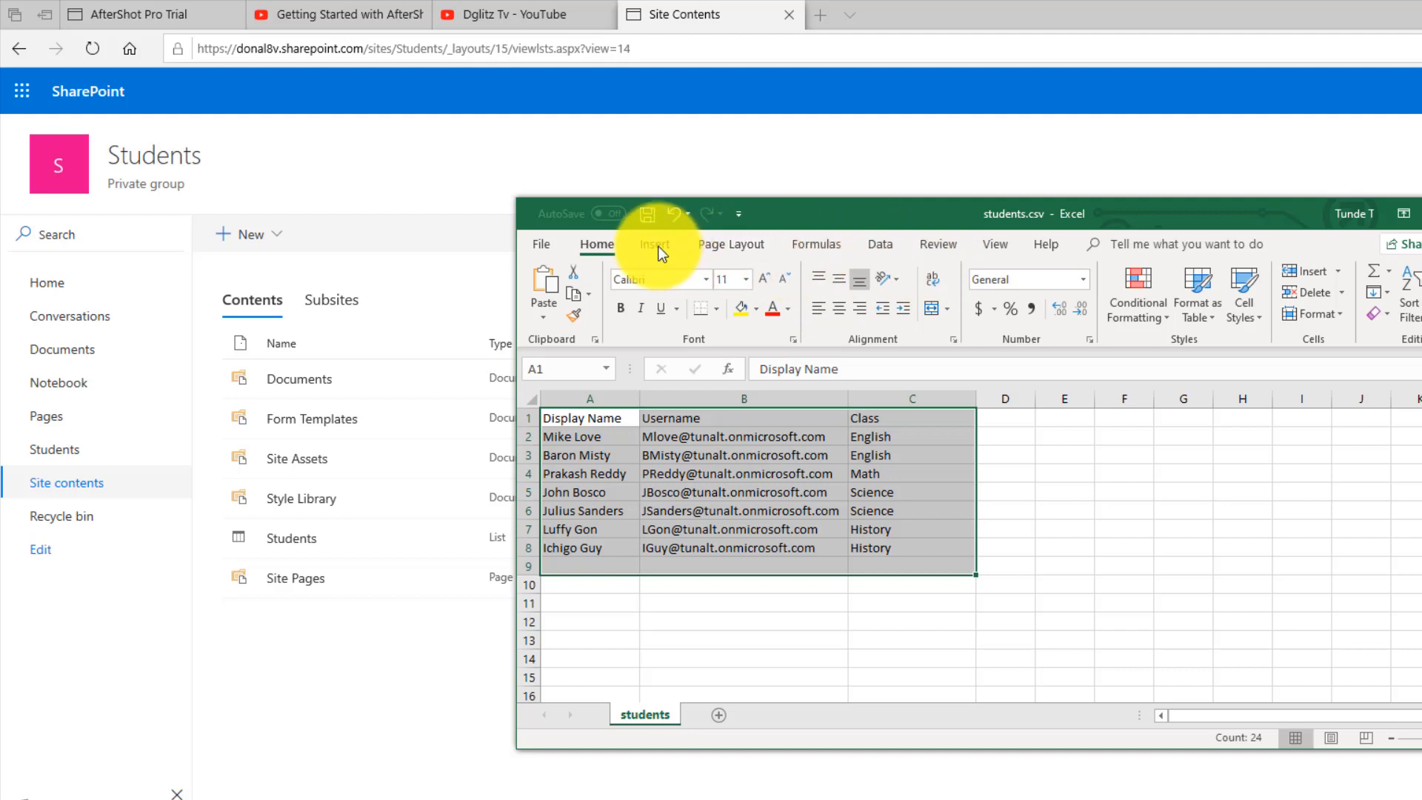
Step: Insert a table from the student data, keeping 'My table has headers' checked
left_click(654, 243)
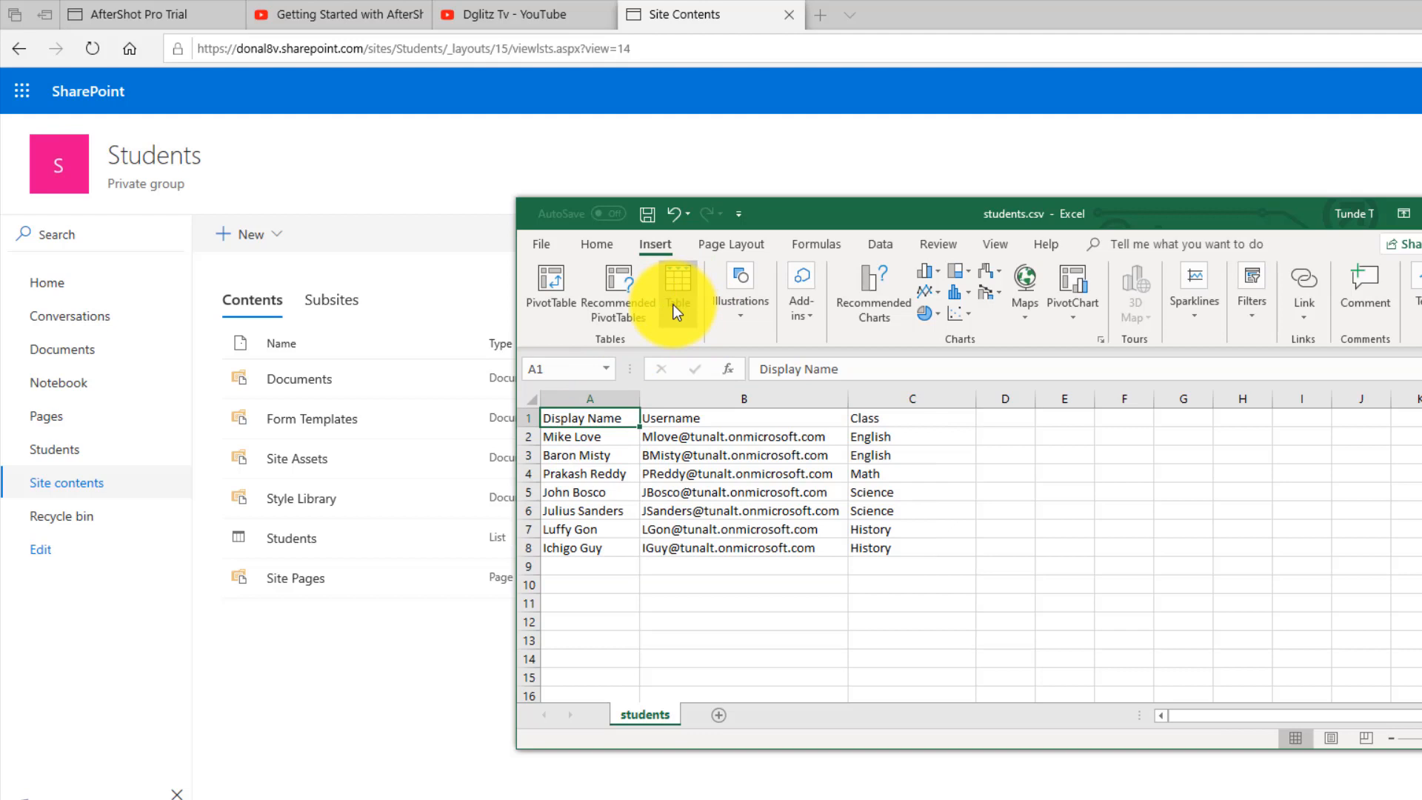
left_click(678, 282)
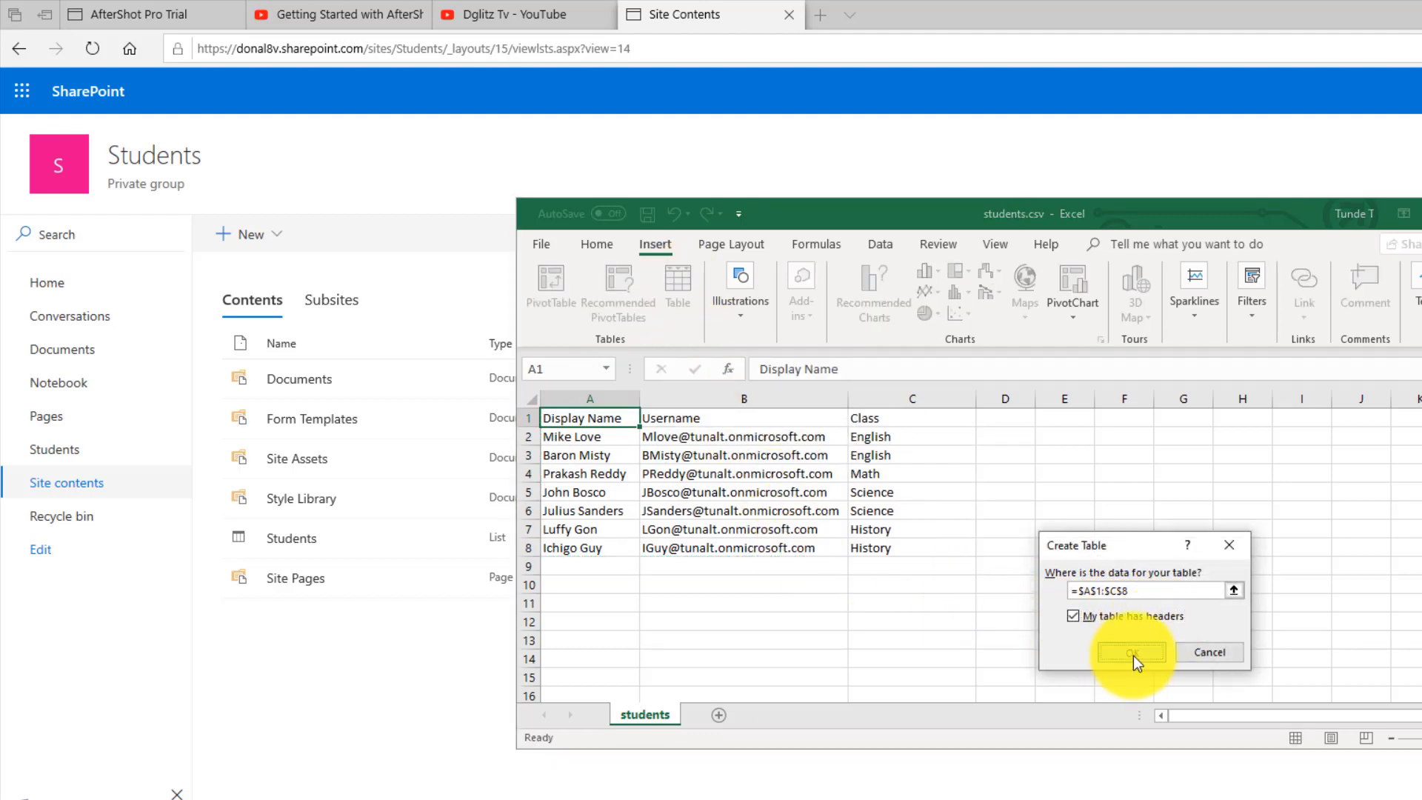
left_click(1129, 652)
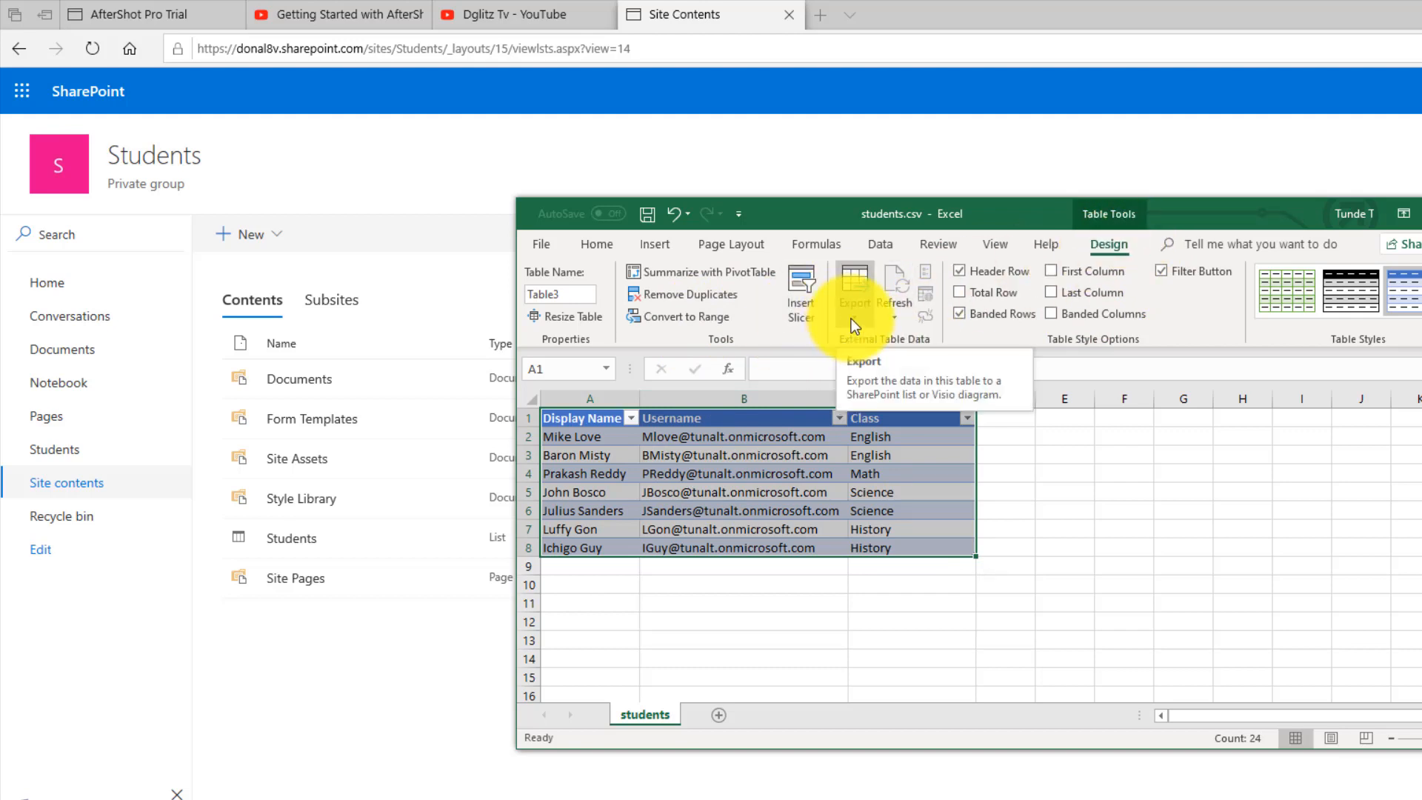
Step: Choose Export Table to SharePoint List from the Table Design Export menu
left_click(854, 286)
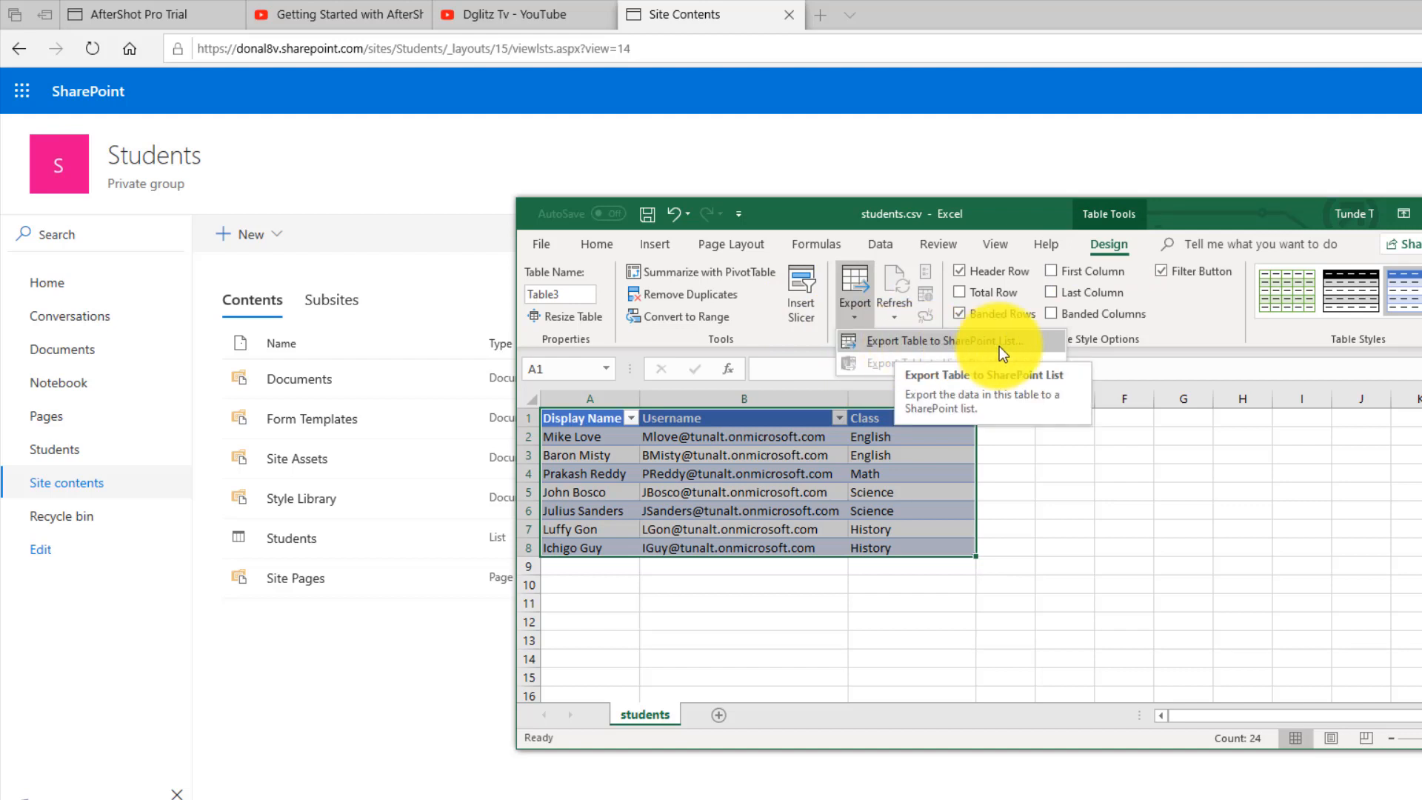
left_click(943, 341)
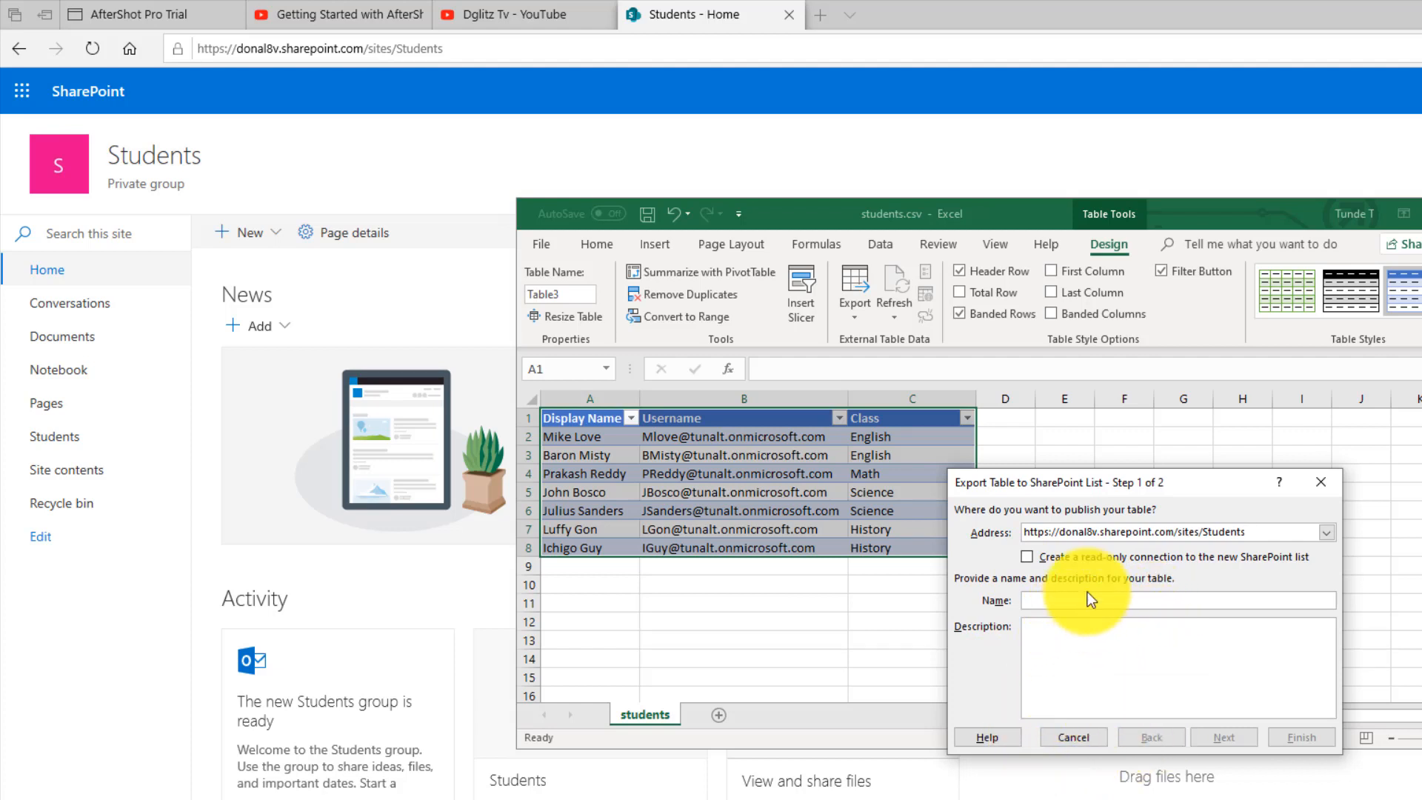
Step: Name the list 'Student' and finish the export wizard to publish it
type("Student")
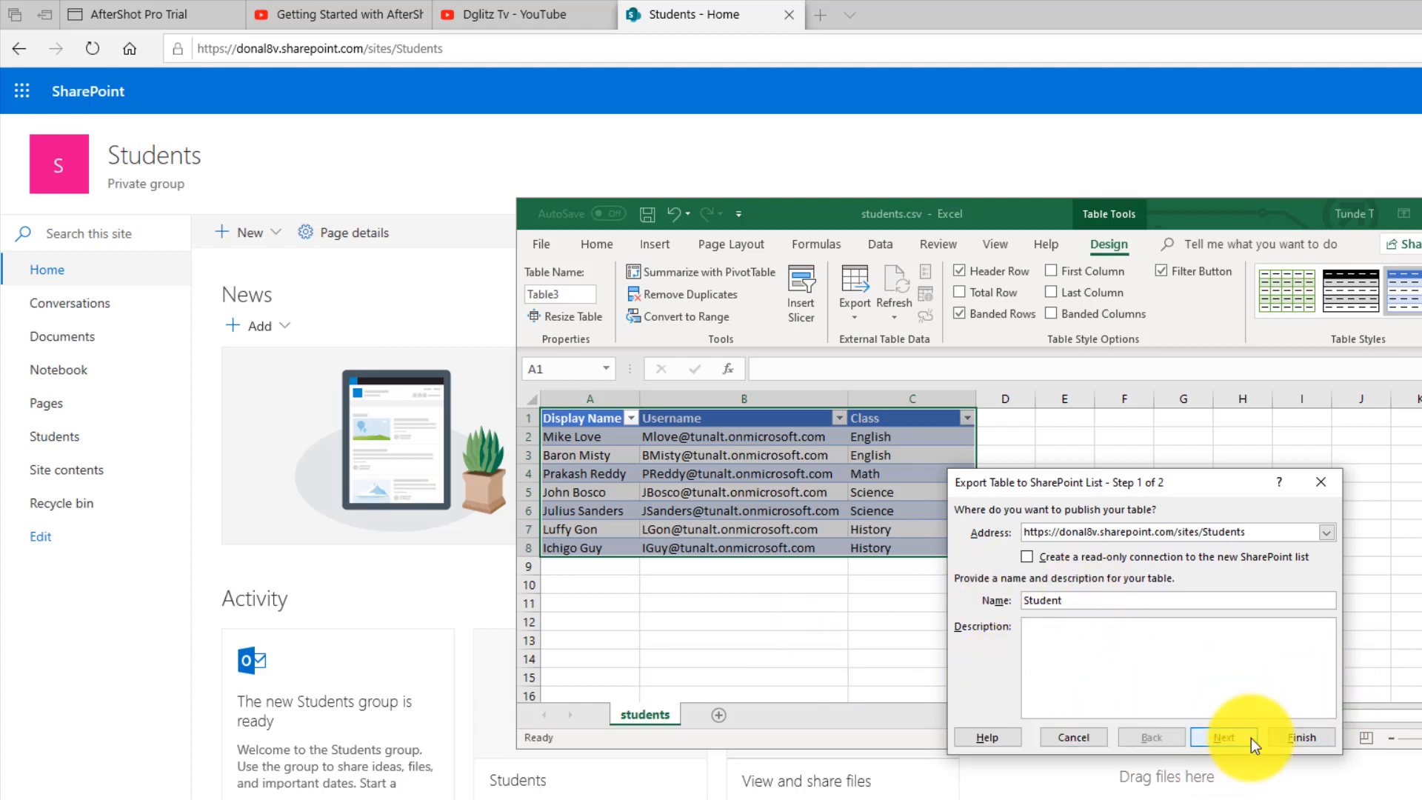
left_click(1223, 736)
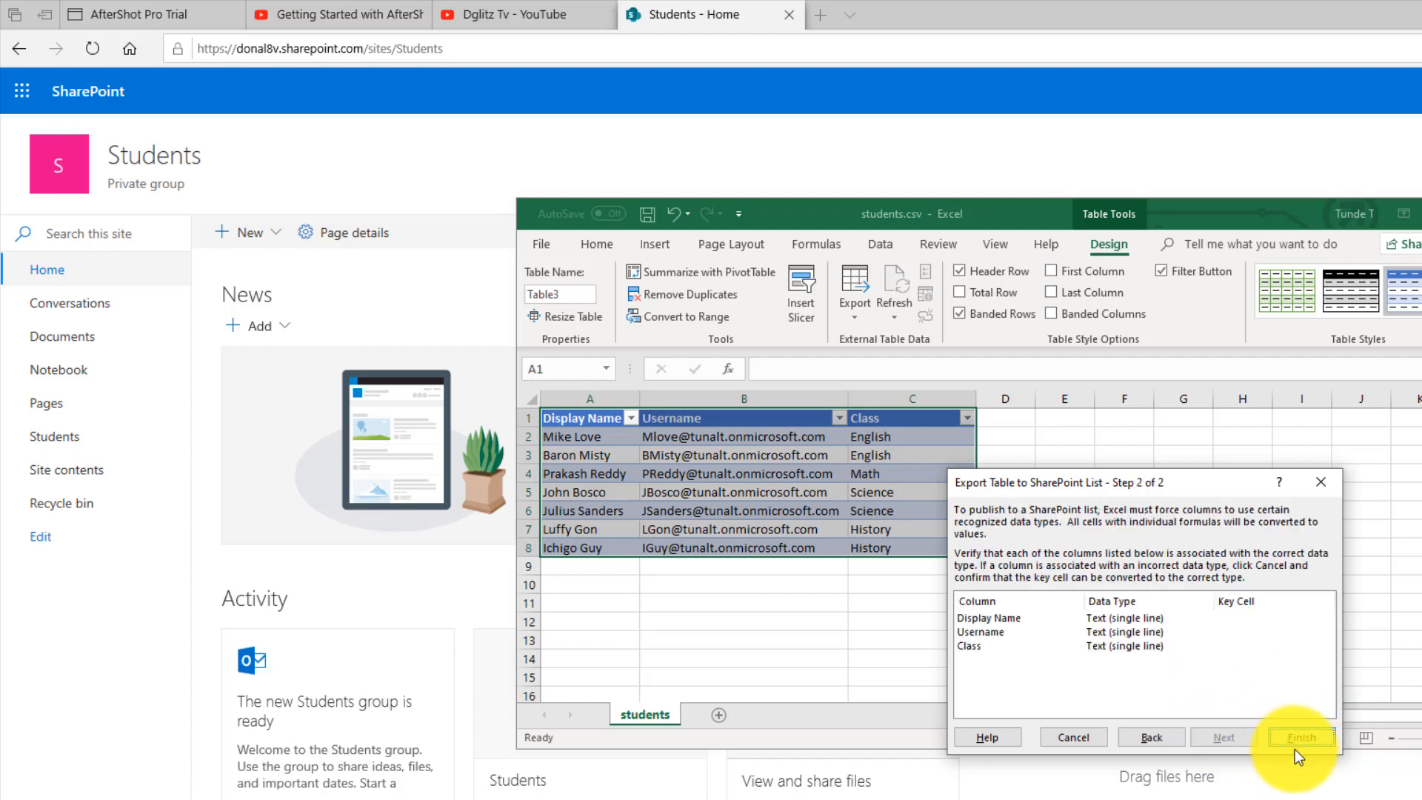
left_click(1301, 736)
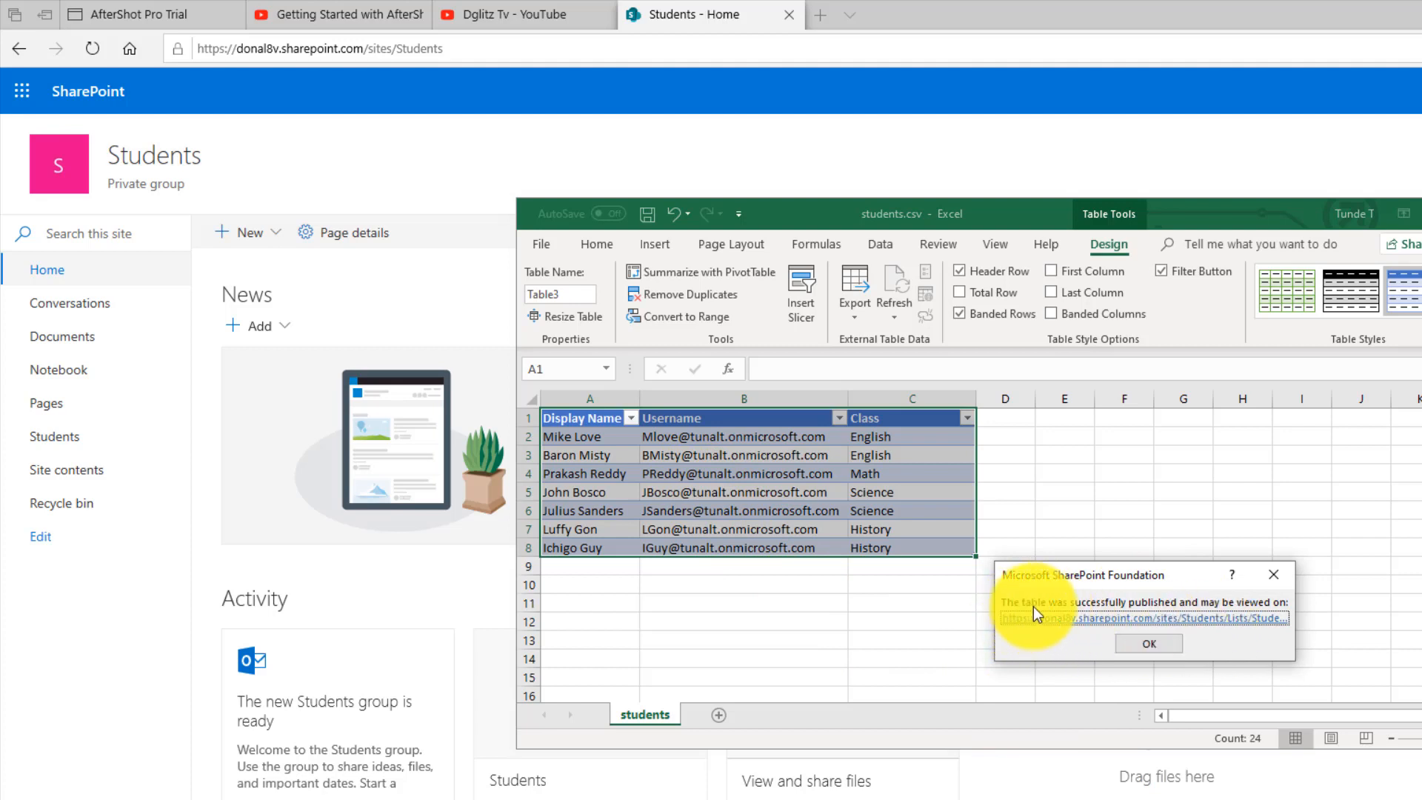
mouse_move(1210, 626)
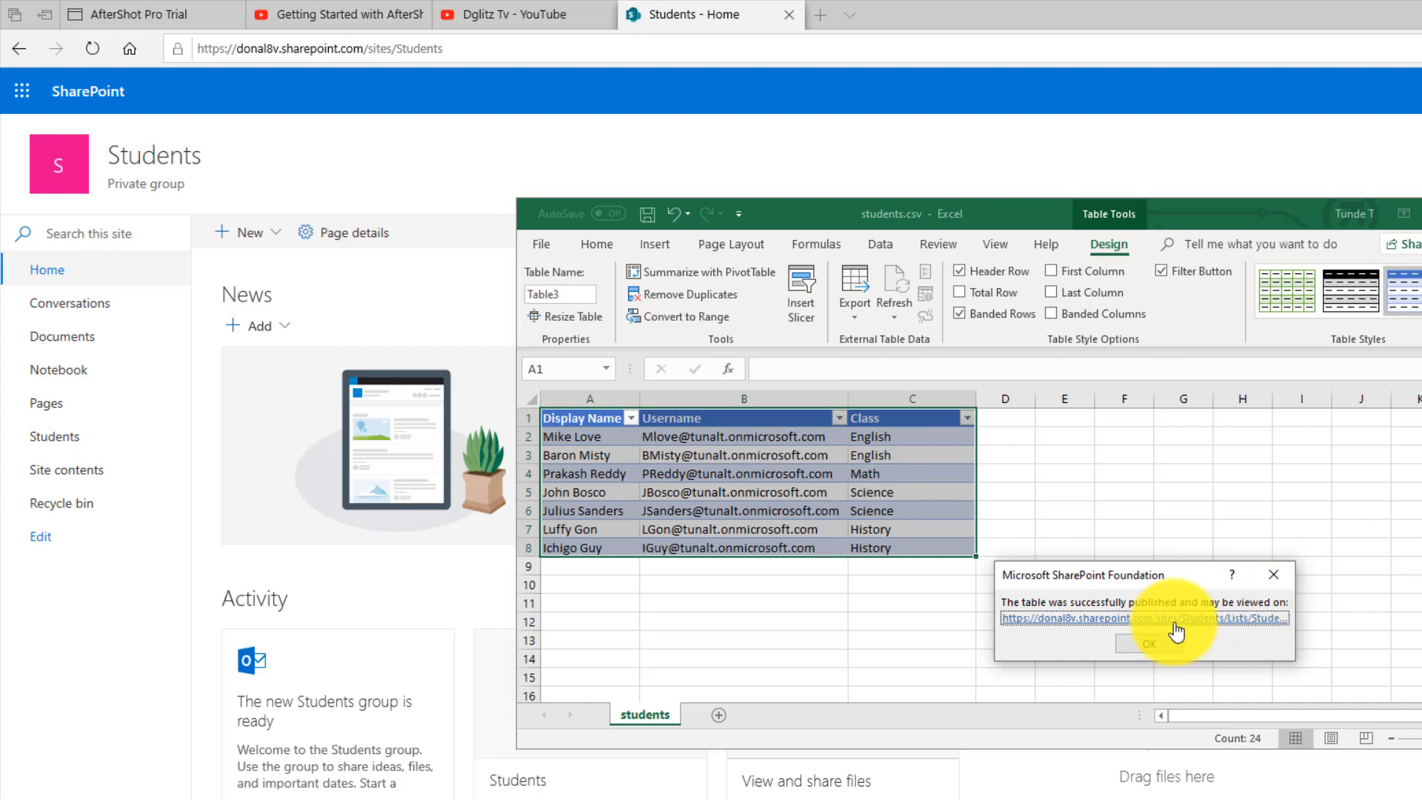
Step: Follow the 'successfully published' link to view the Student list on SharePoint
left_click(1145, 617)
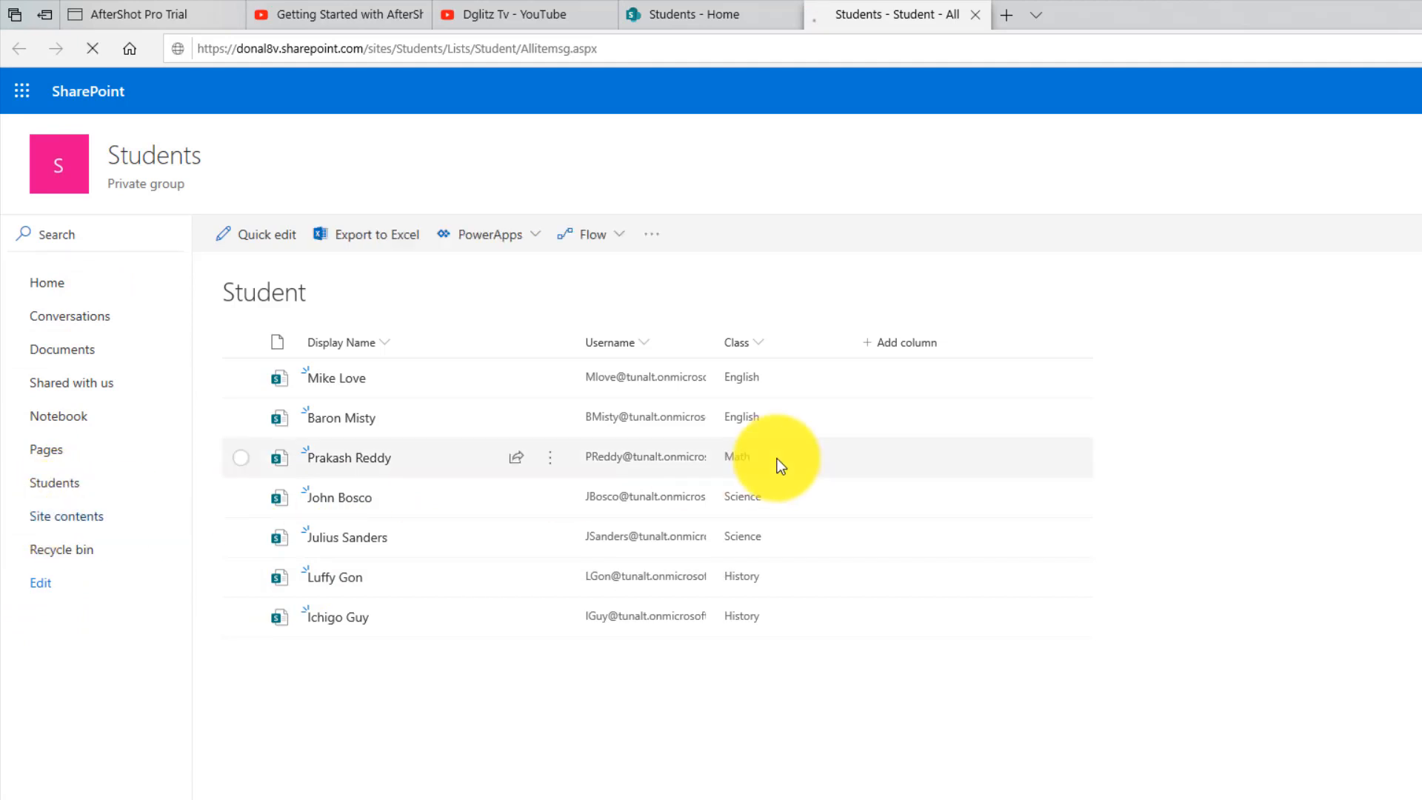
Step: Confirm the Student list appears in Site Contents and reopen it
left_click(66, 515)
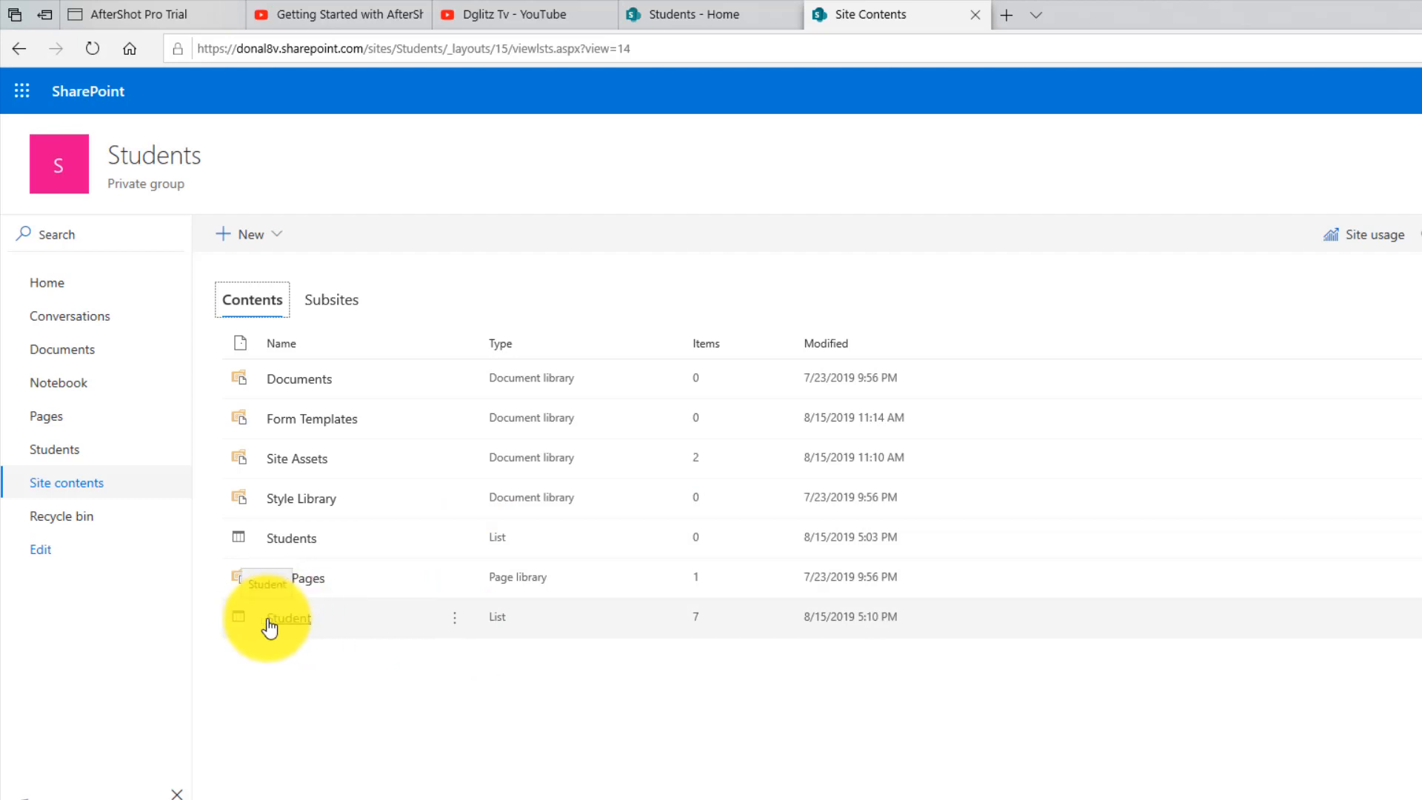
left_click(288, 617)
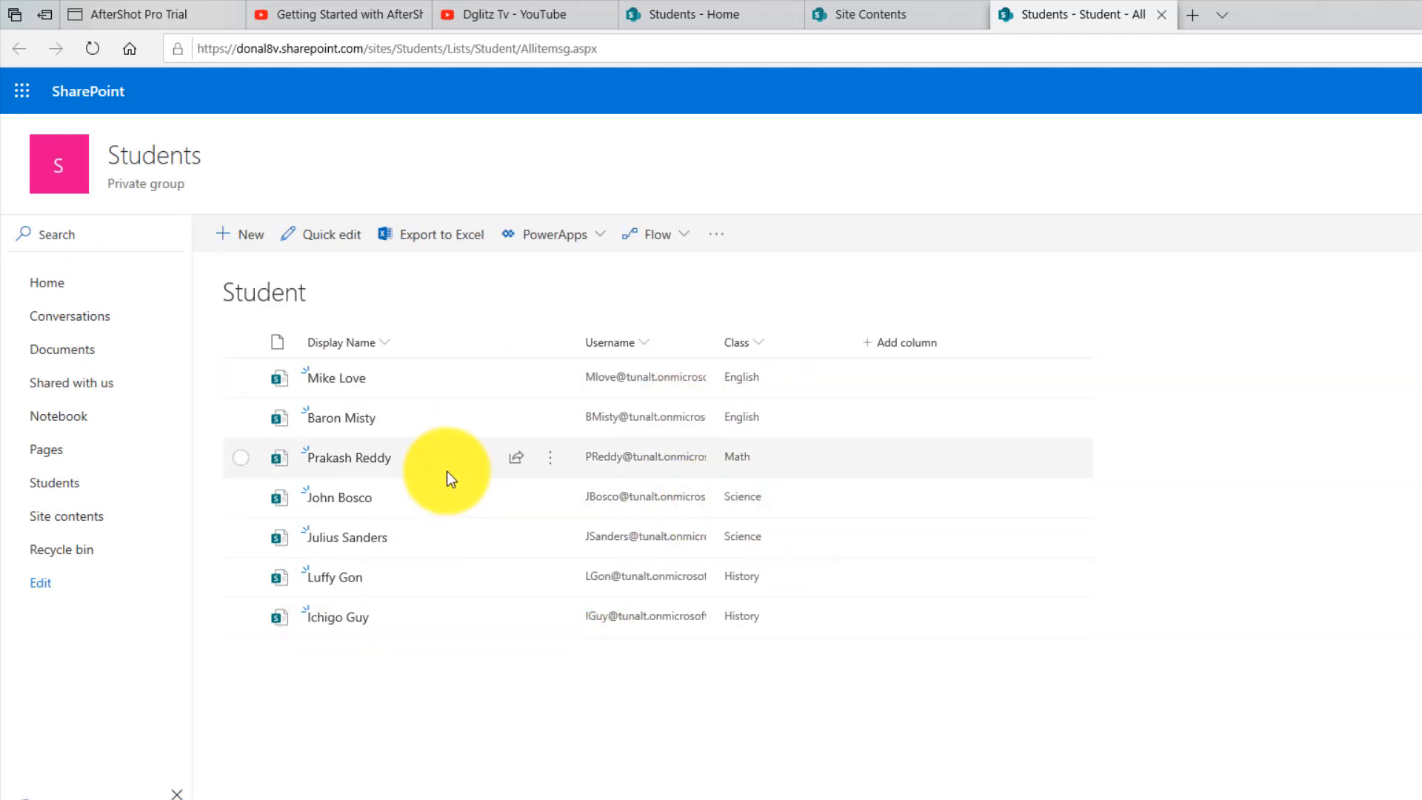
mouse_move(716, 537)
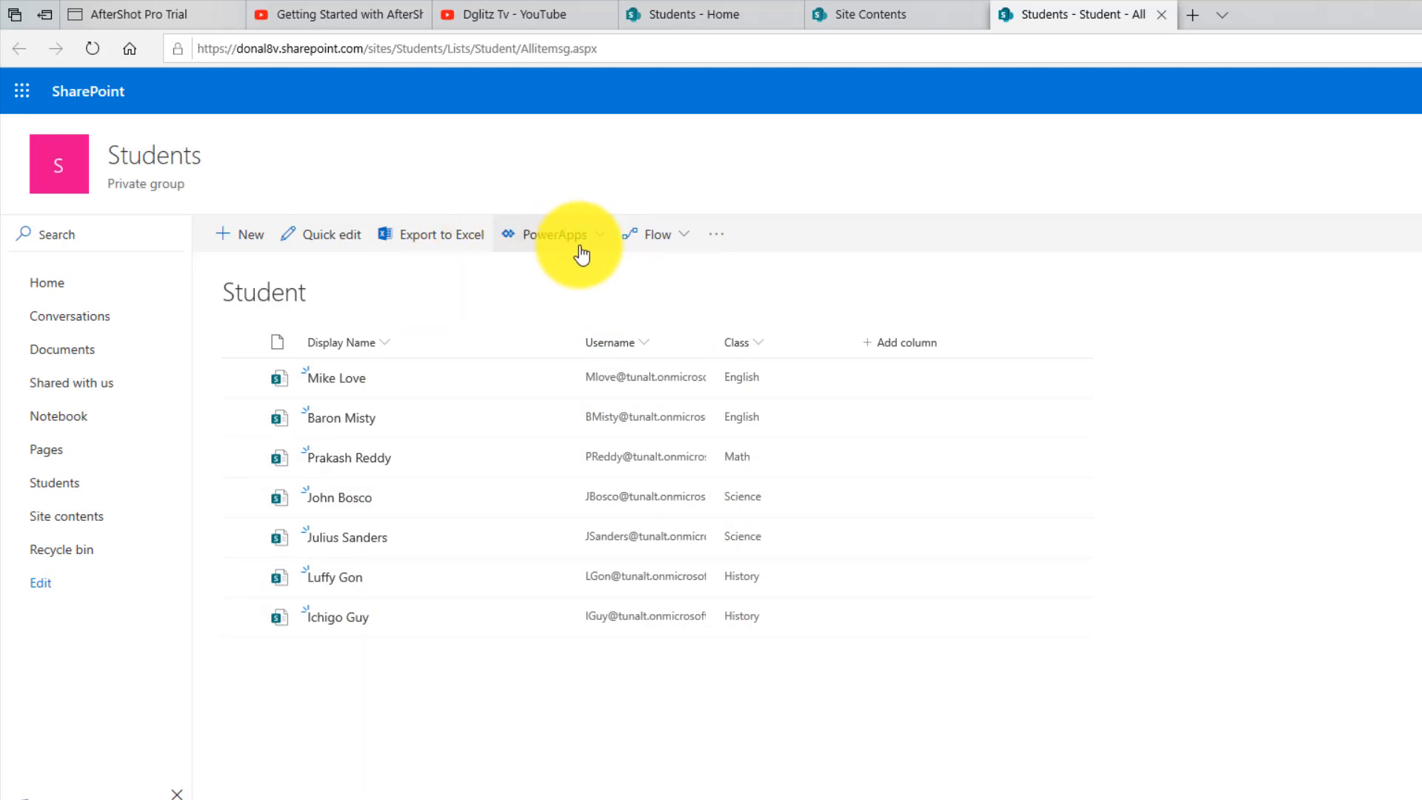
mouse_move(671, 240)
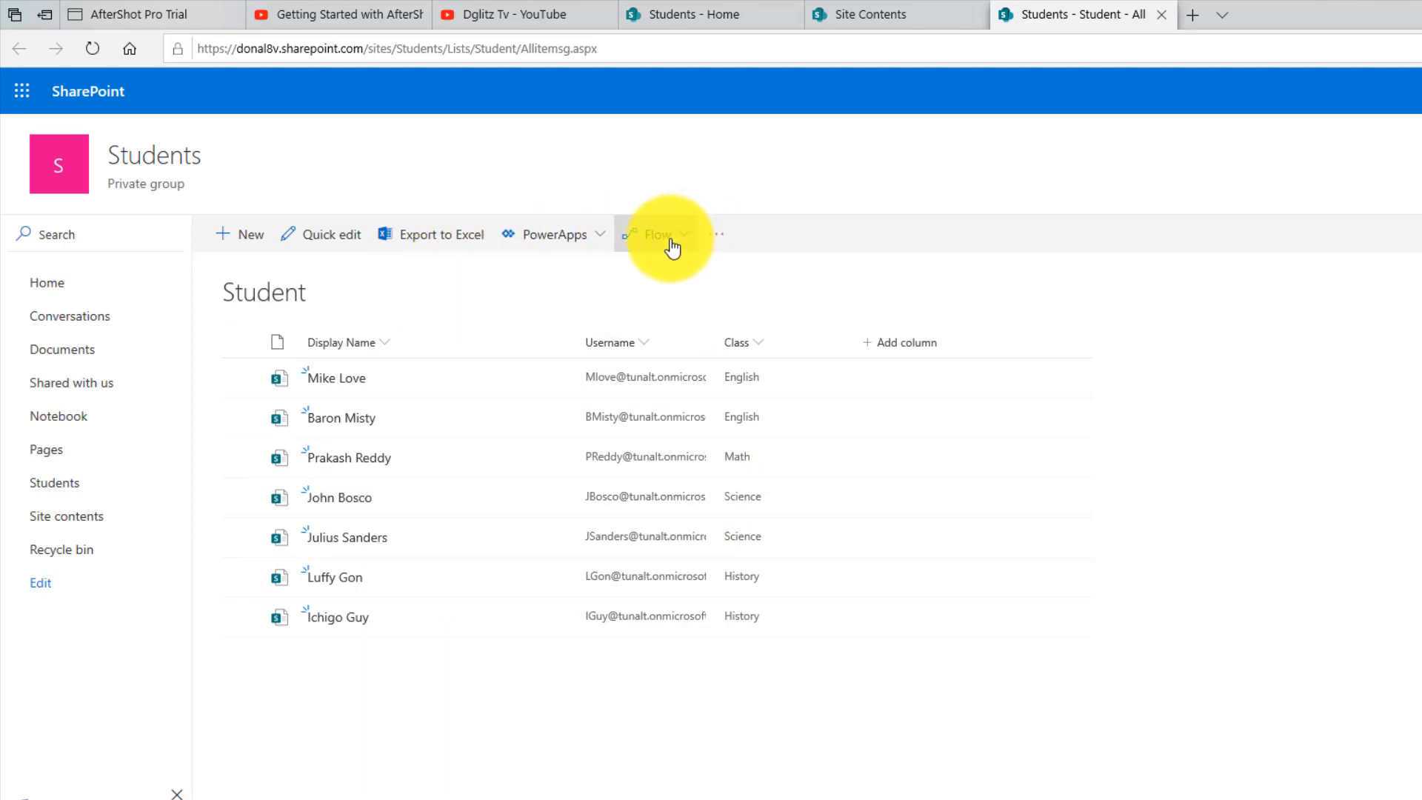
Step: Open the Student list's '...' menu to reveal Alert me and Manage my alerts
left_click(716, 234)
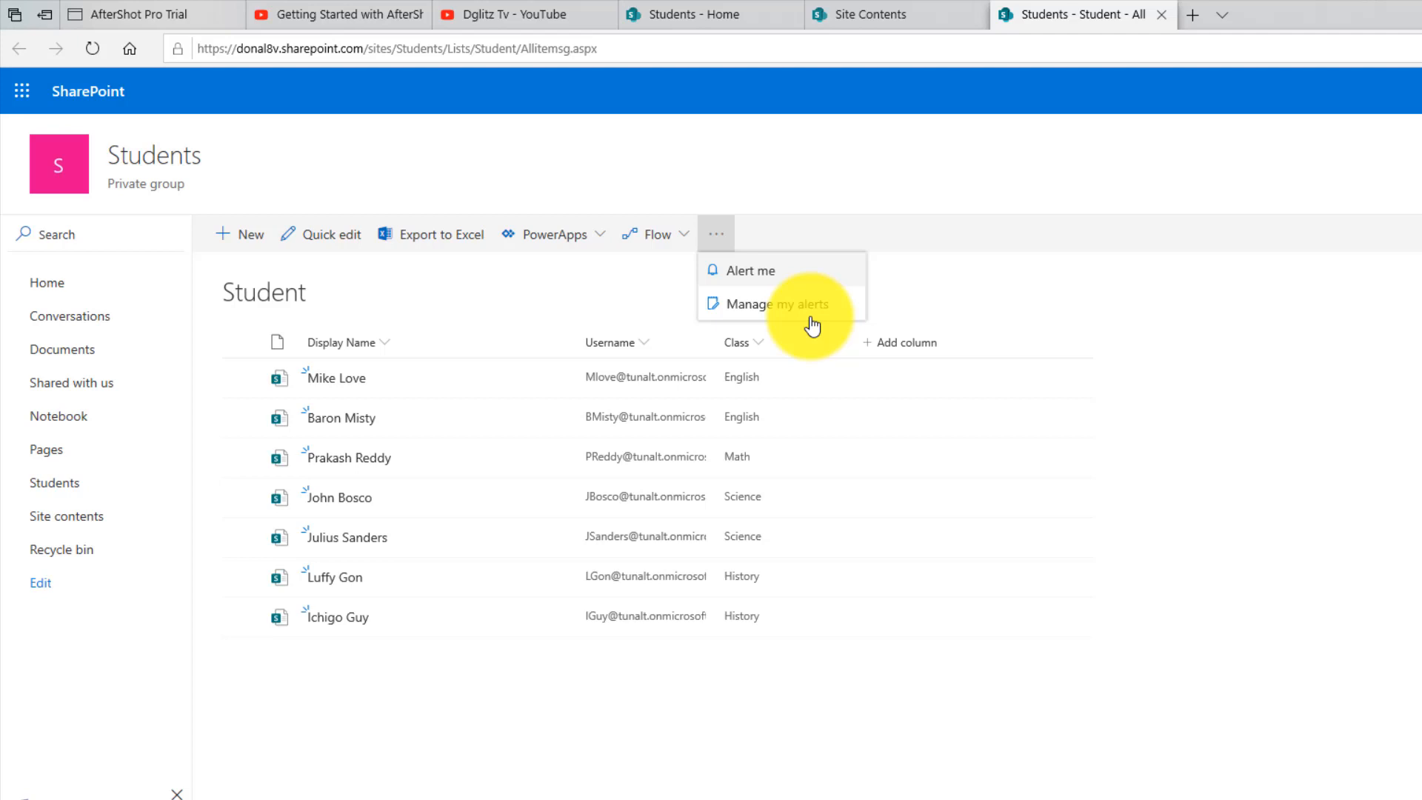